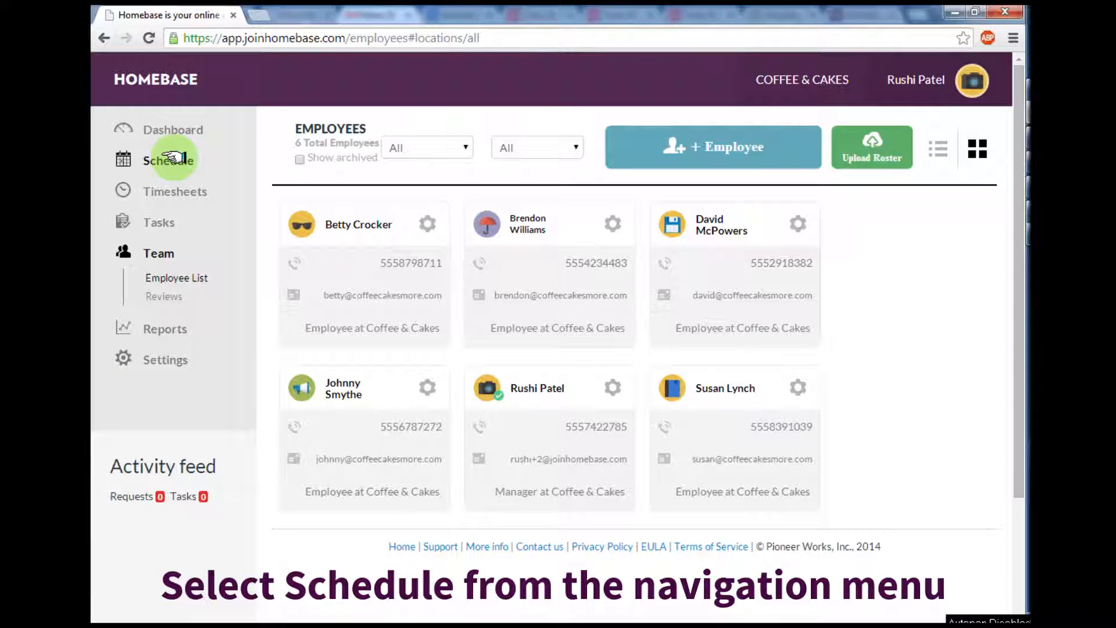
Step: Open the weekly schedule and advance to the empty week of July 28 – August 03
click(169, 159)
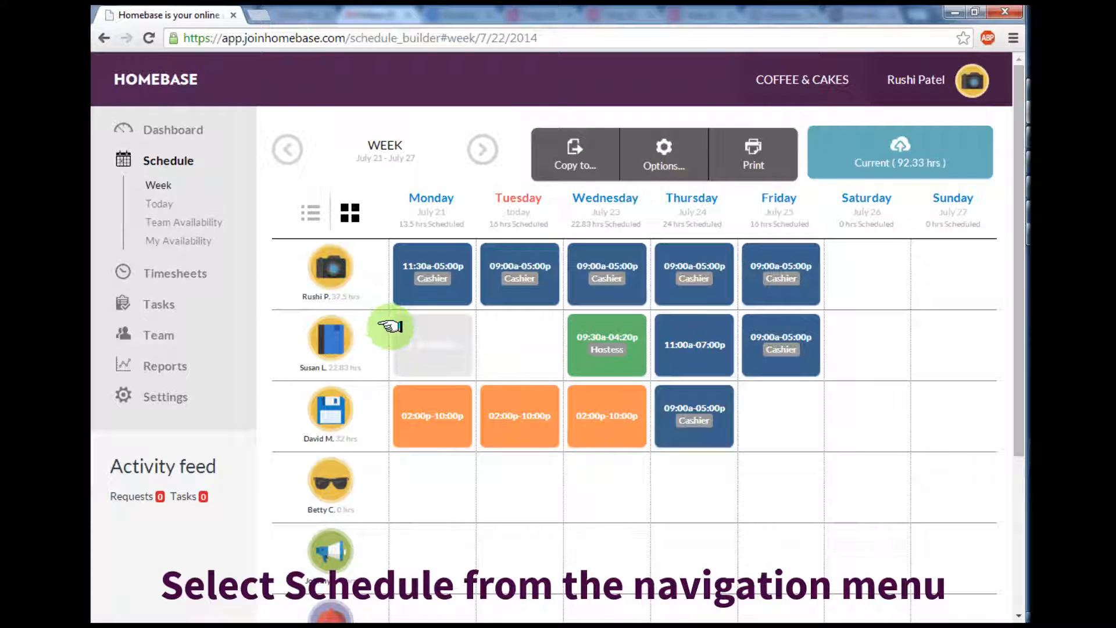
click(482, 149)
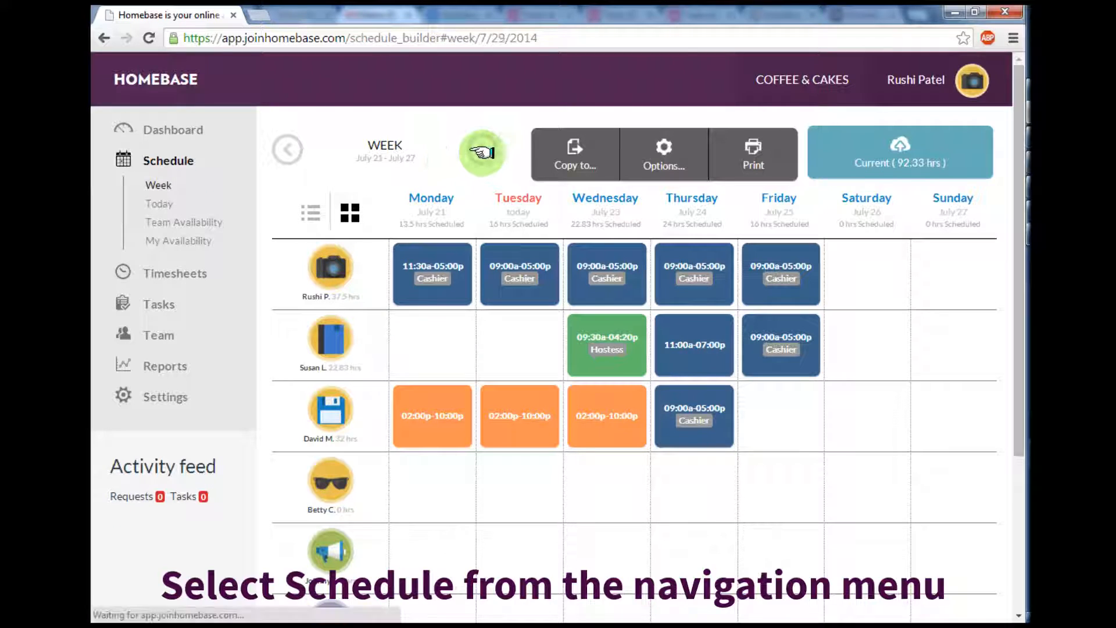
click(482, 152)
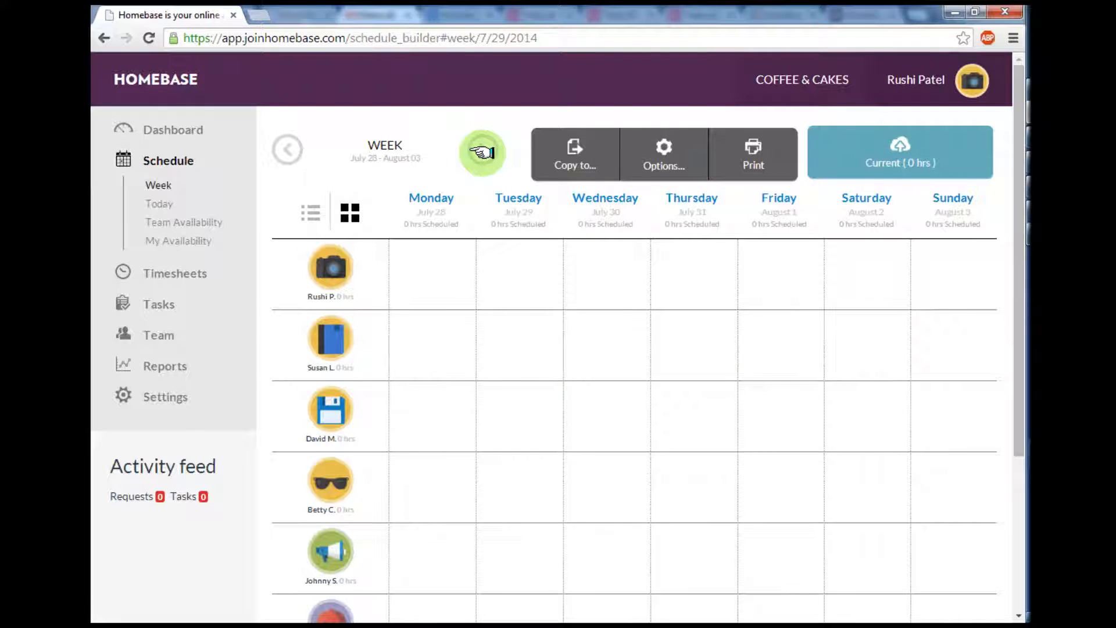
click(310, 212)
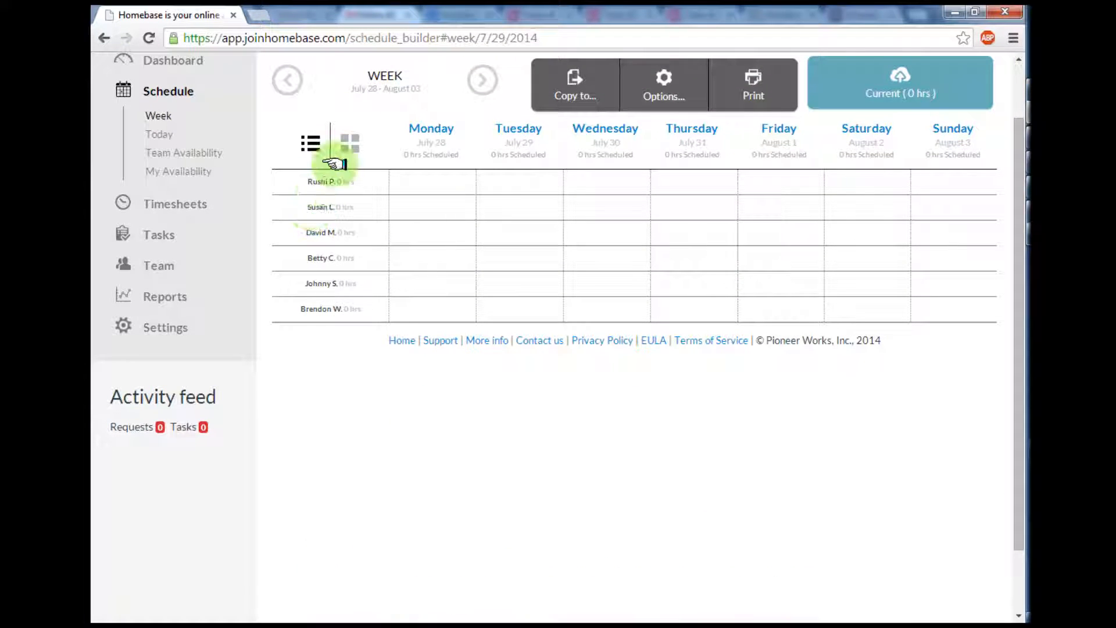
click(350, 140)
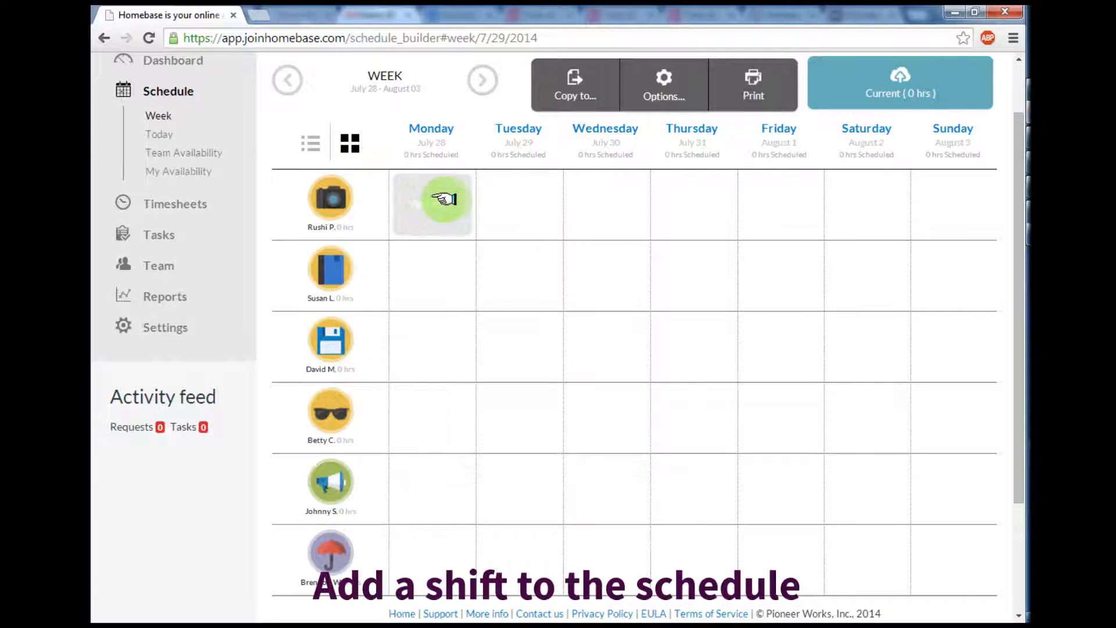
click(432, 204)
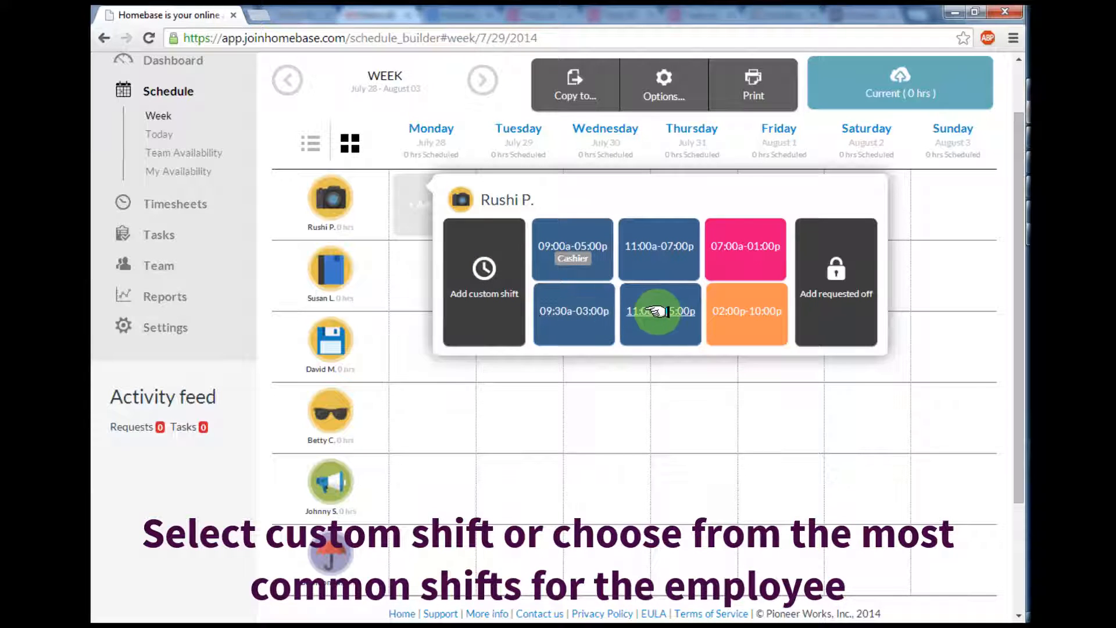
click(659, 311)
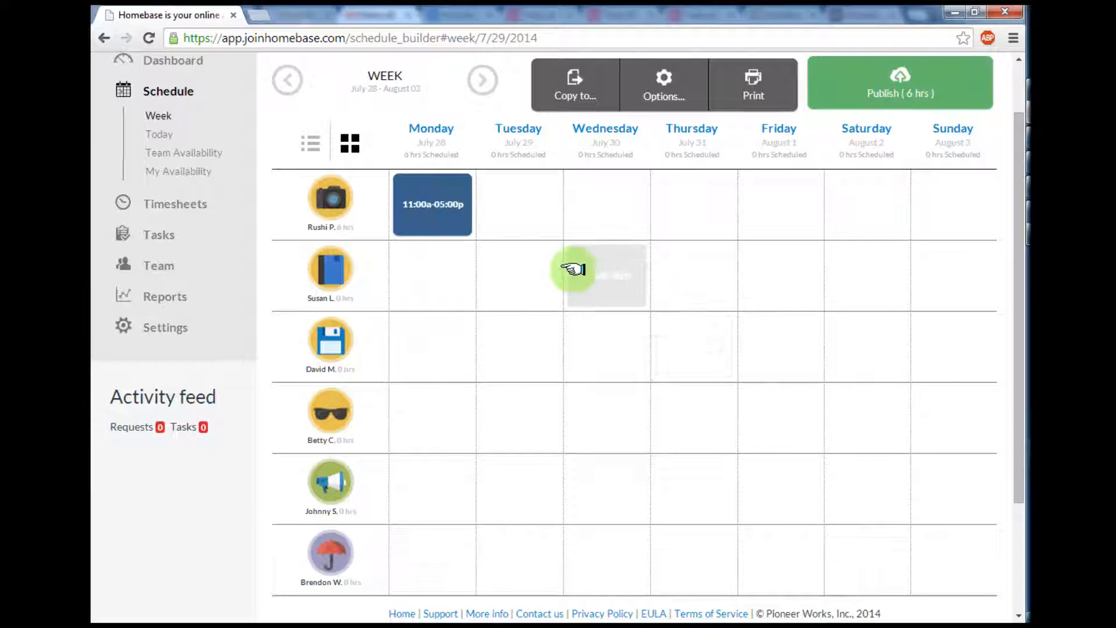
click(519, 204)
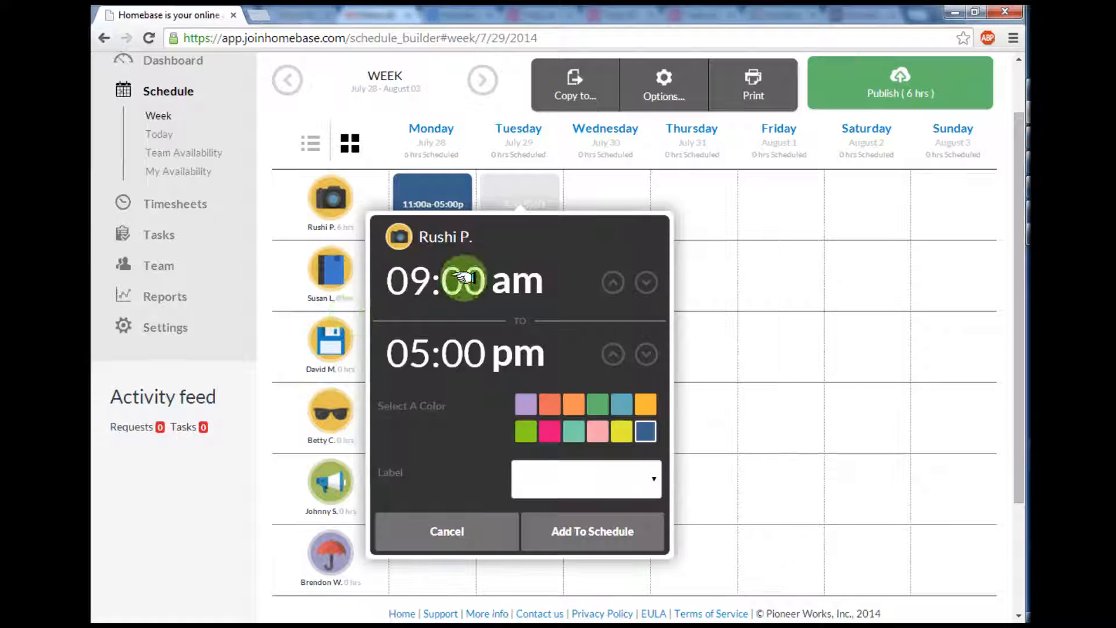
click(611, 281)
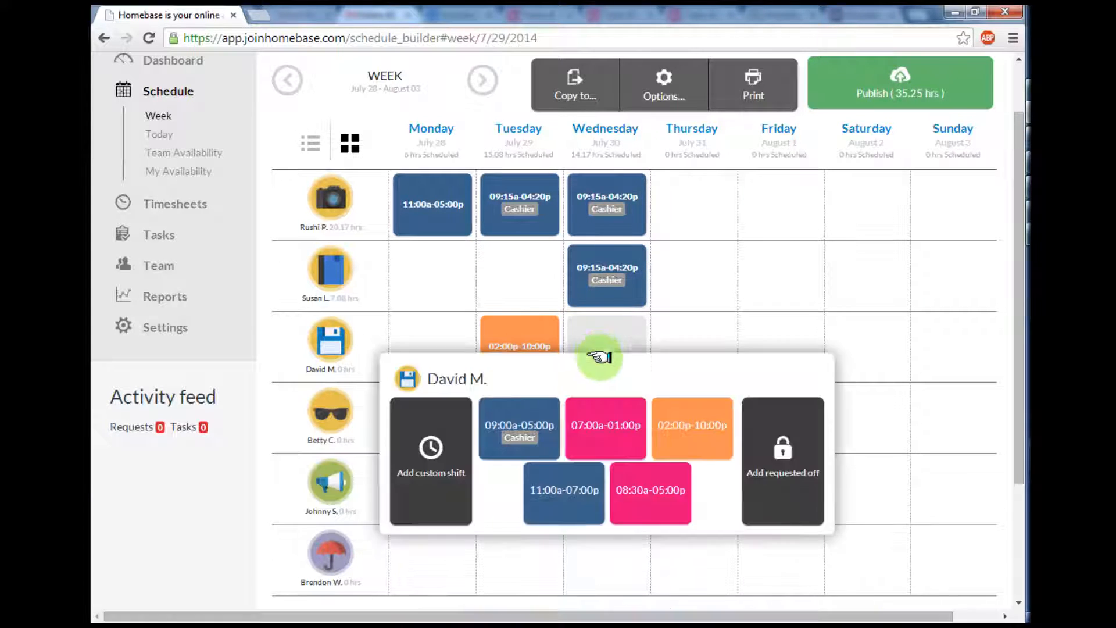
click(691, 425)
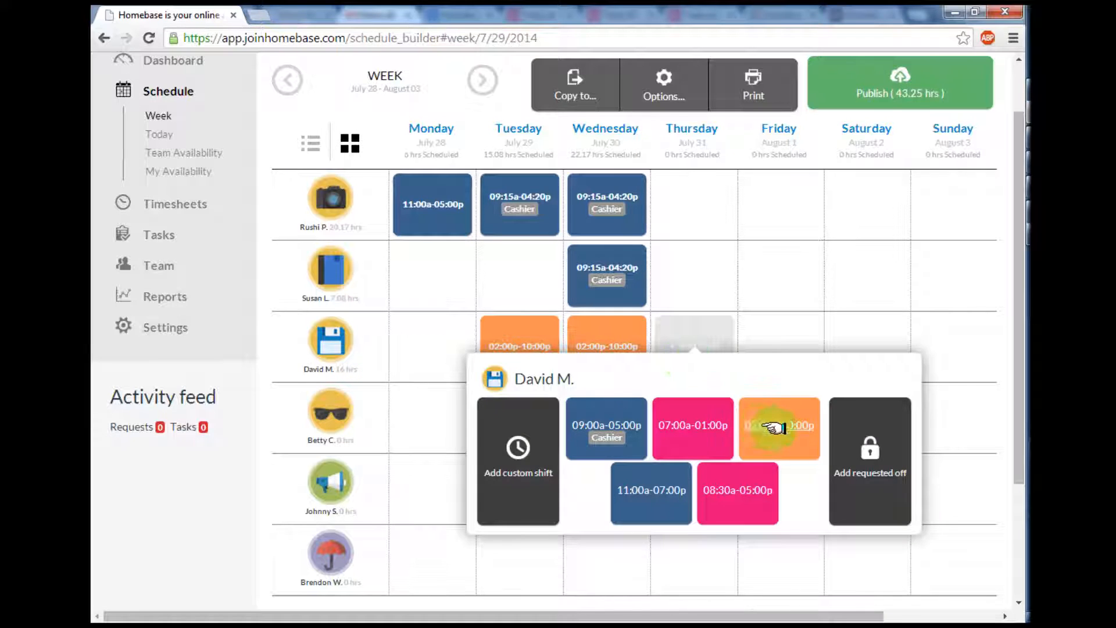
click(778, 426)
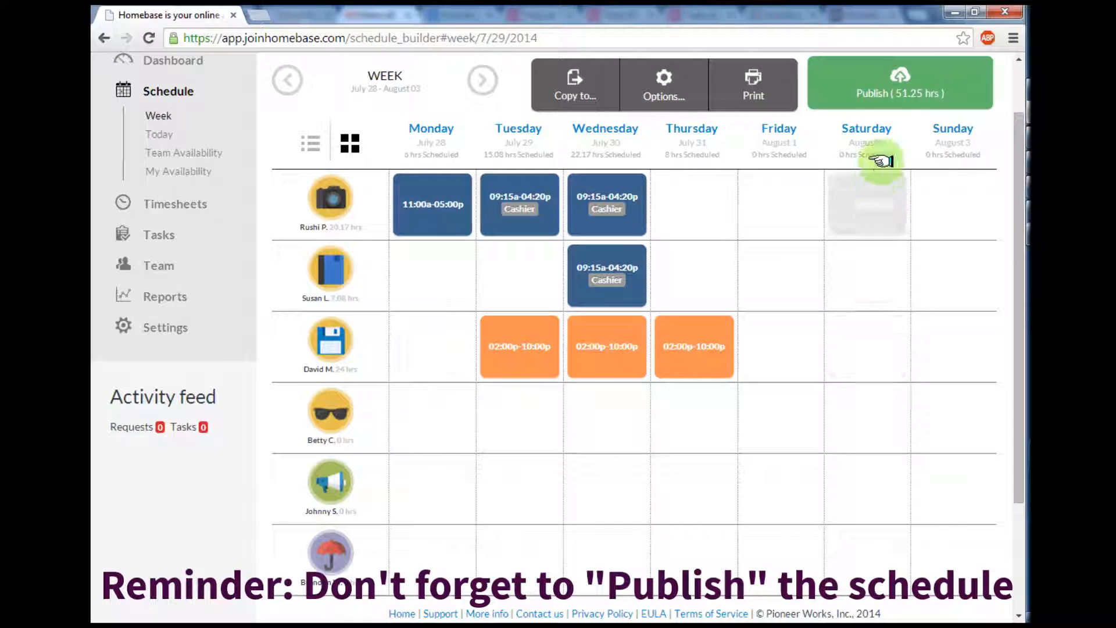
click(900, 83)
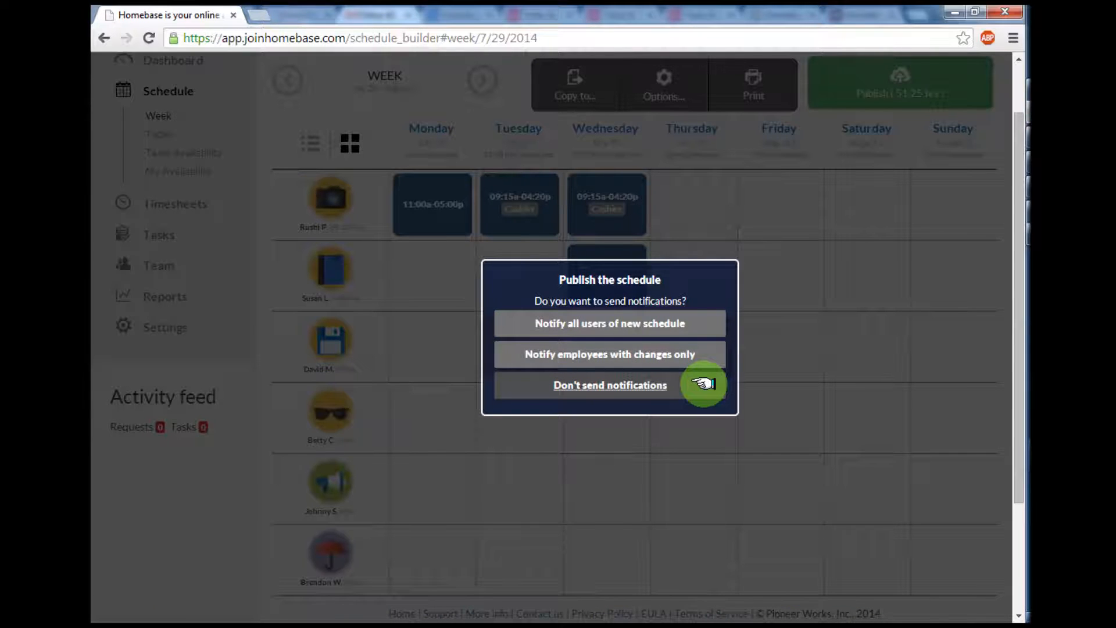
Step: Publish the July 28 – August 3 schedule with Don't send notifications
click(609, 385)
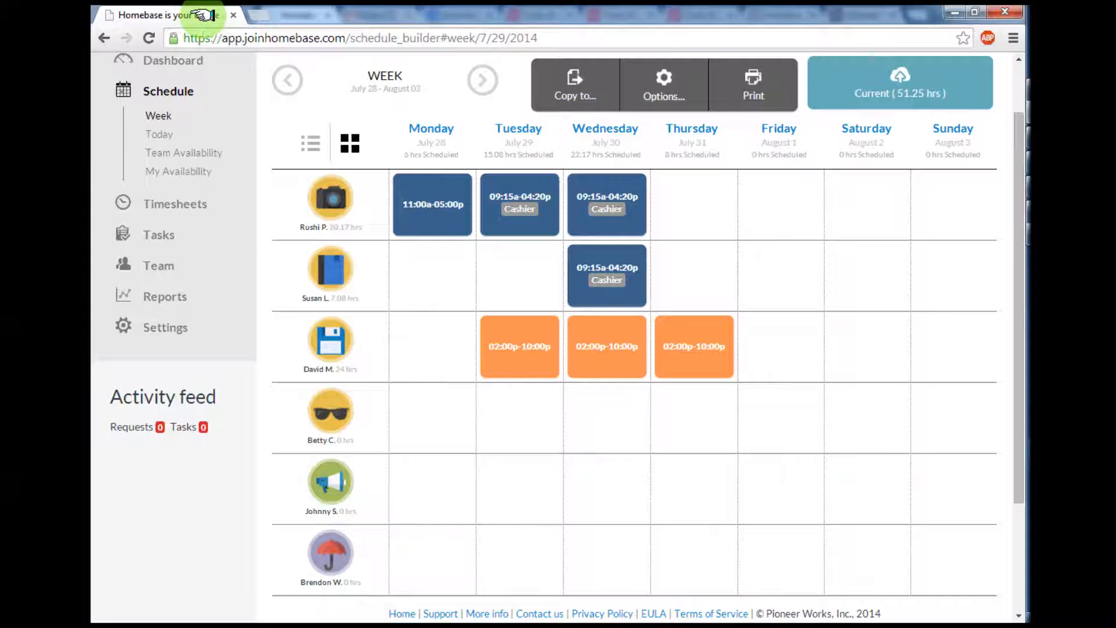
mouse_move(594, 163)
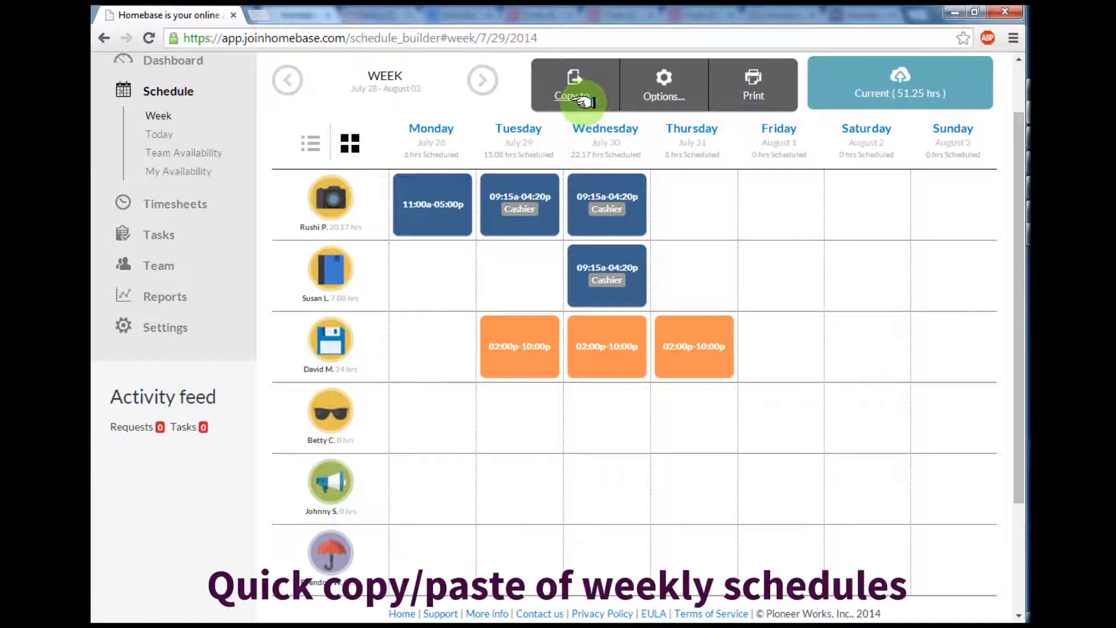
Step: Copy the week's 51.25 hours of shifts to August 04 – August 10 and confirm
click(574, 86)
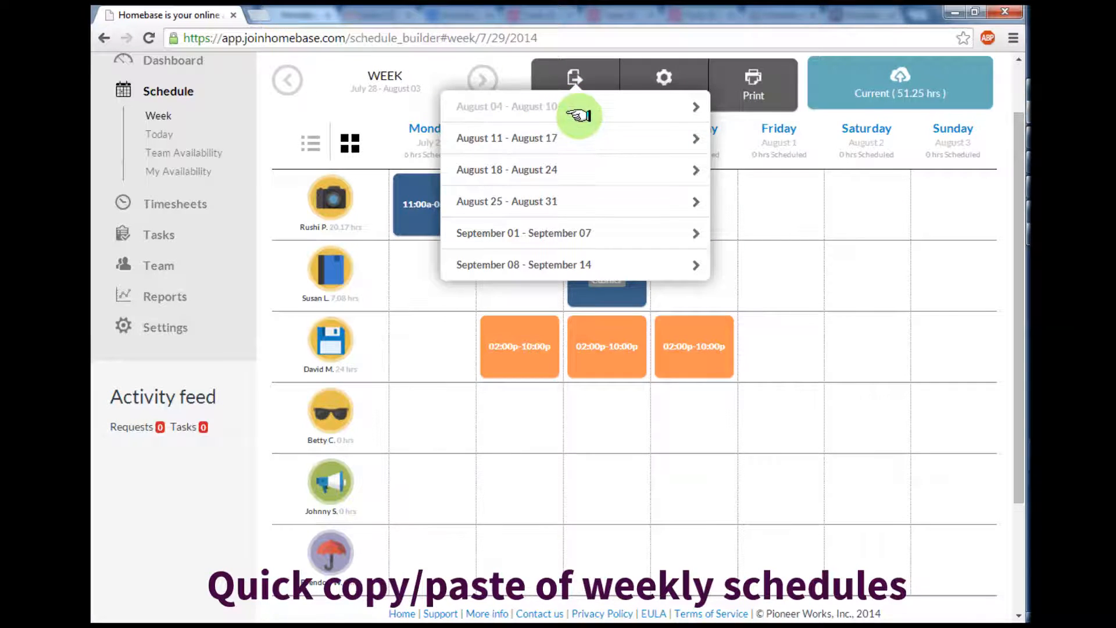
click(573, 112)
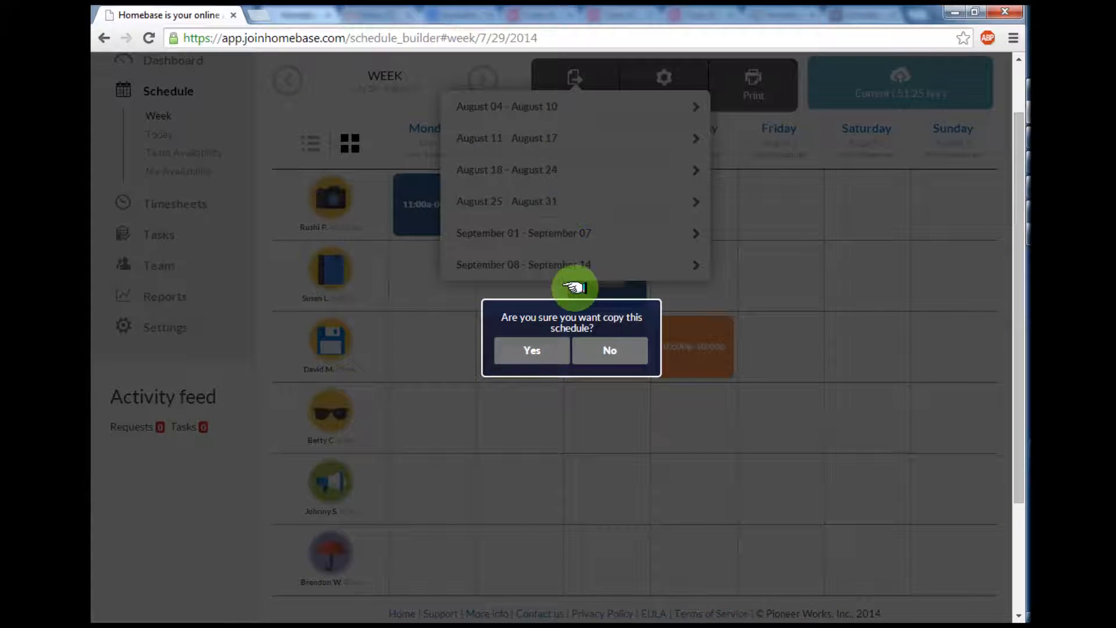
click(532, 350)
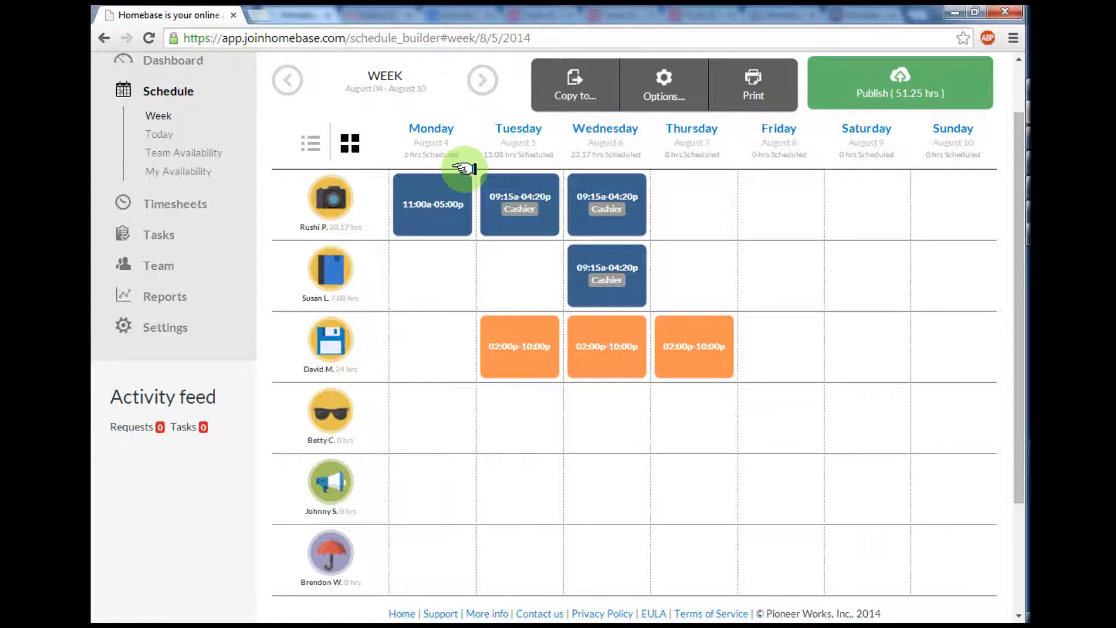
click(432, 204)
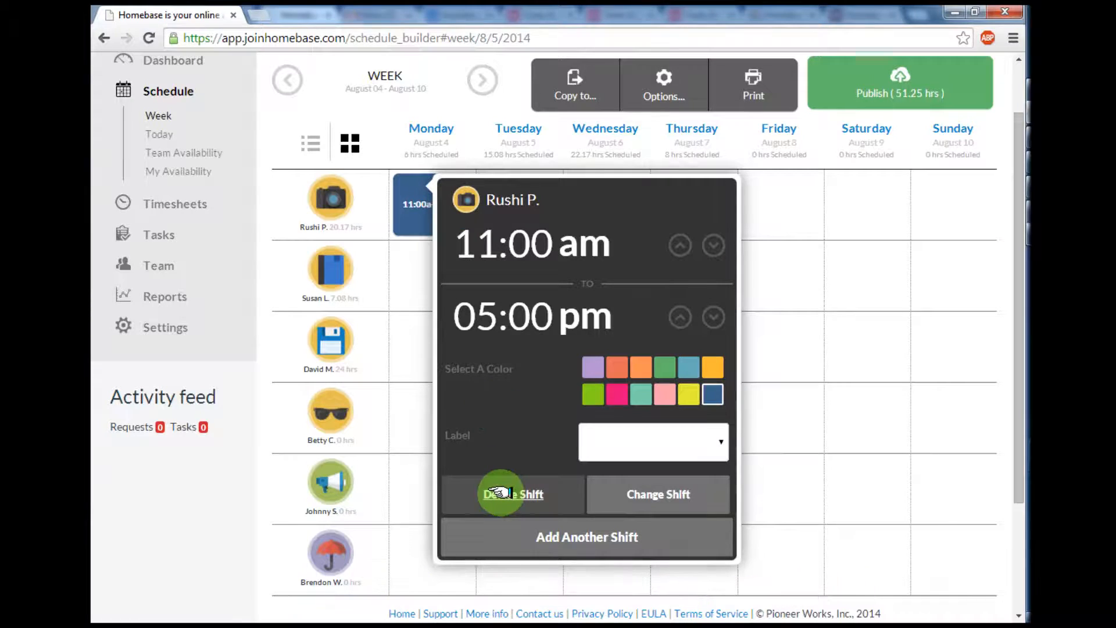
click(513, 494)
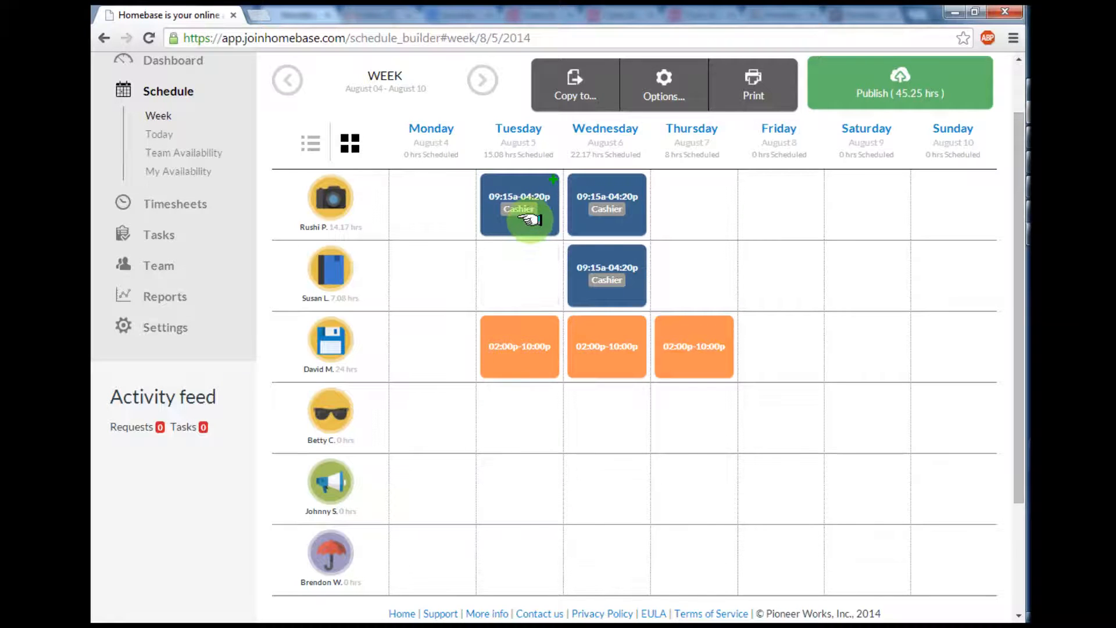
click(519, 205)
text(4:00)
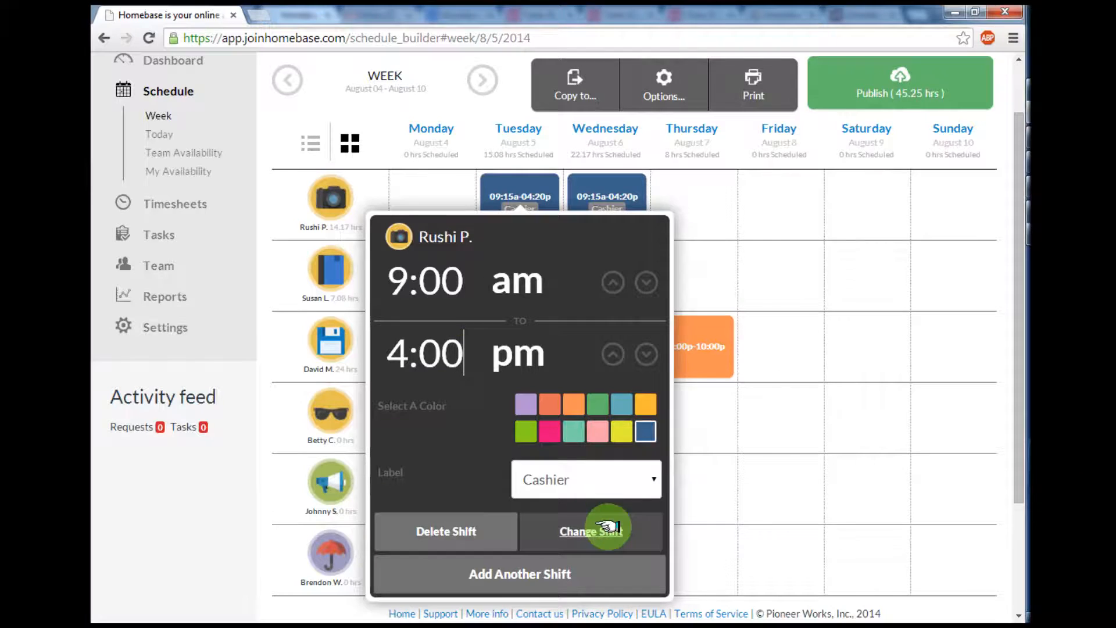
click(592, 530)
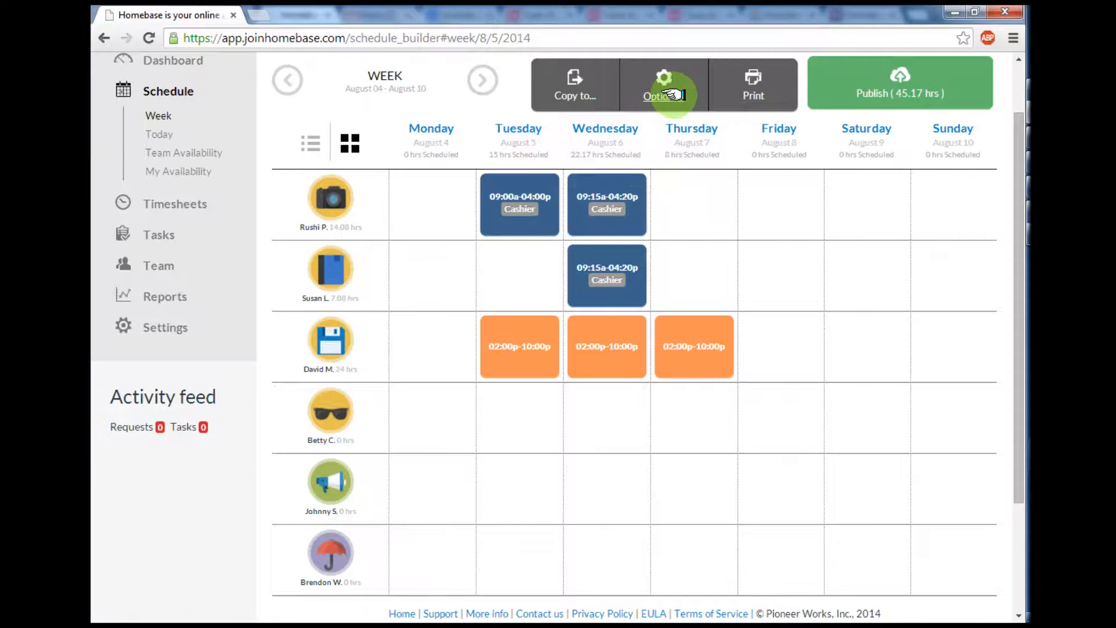
Step: Enable the Wage forecast option, showing $258 for the August week
click(661, 83)
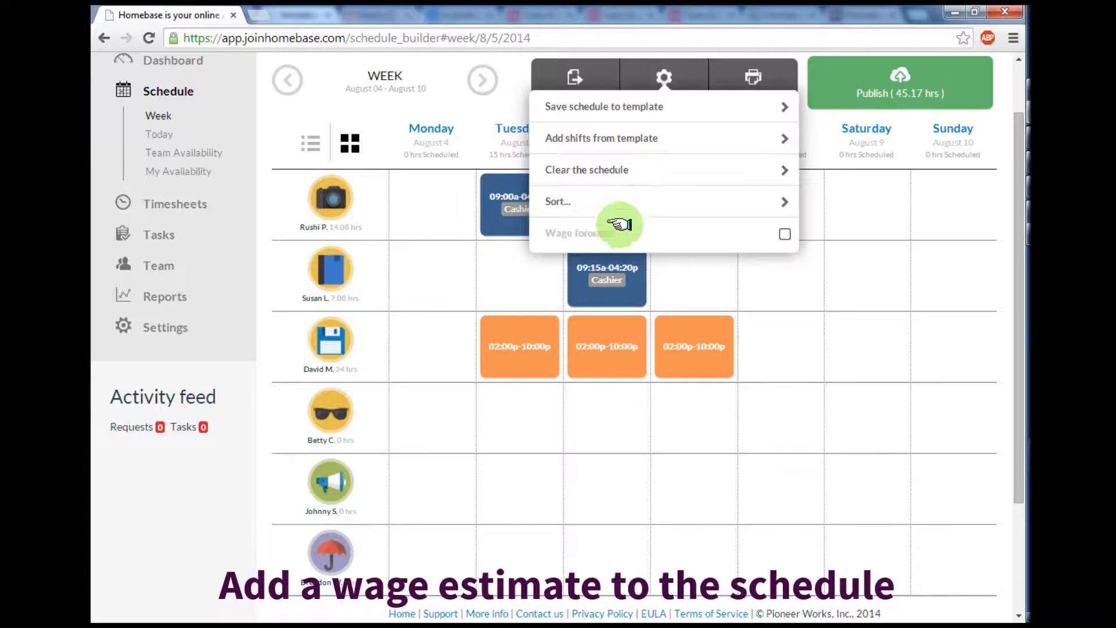
click(785, 233)
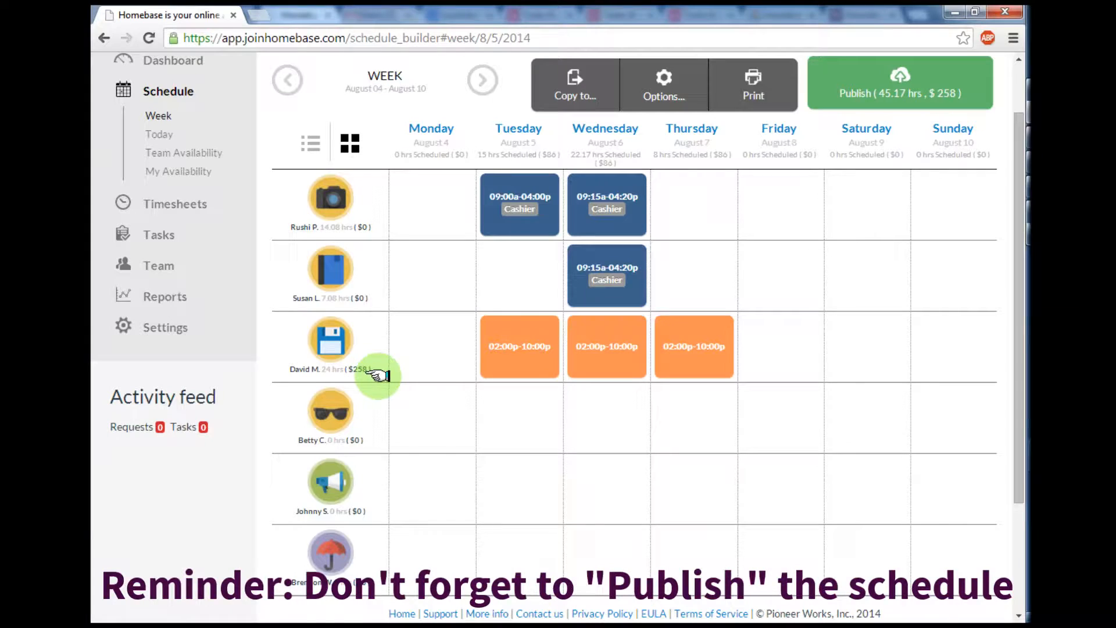
mouse_move(900, 93)
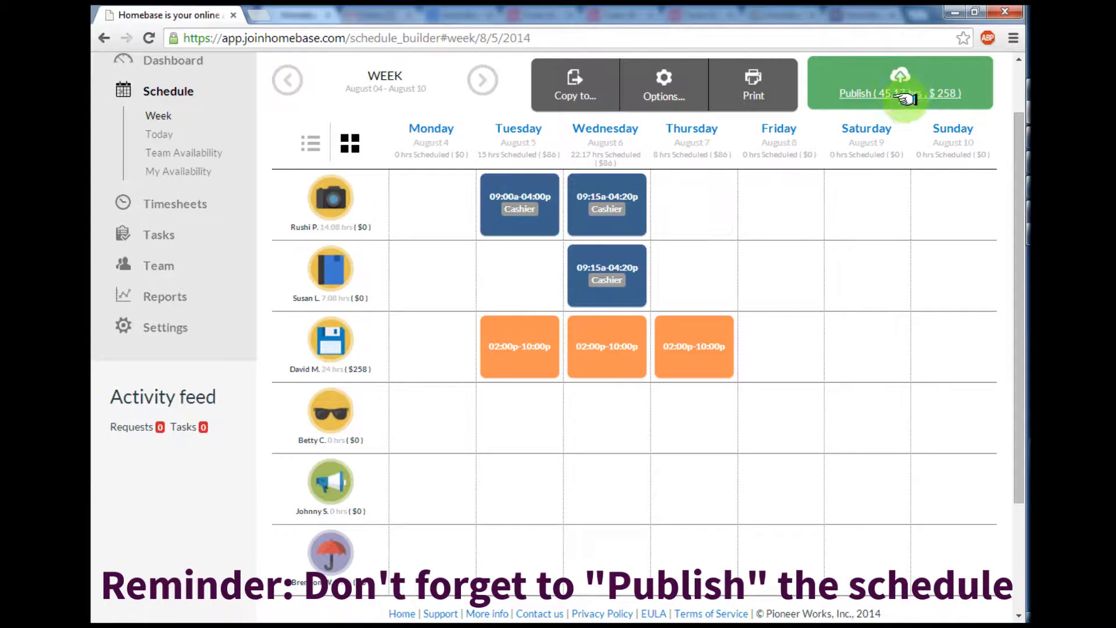